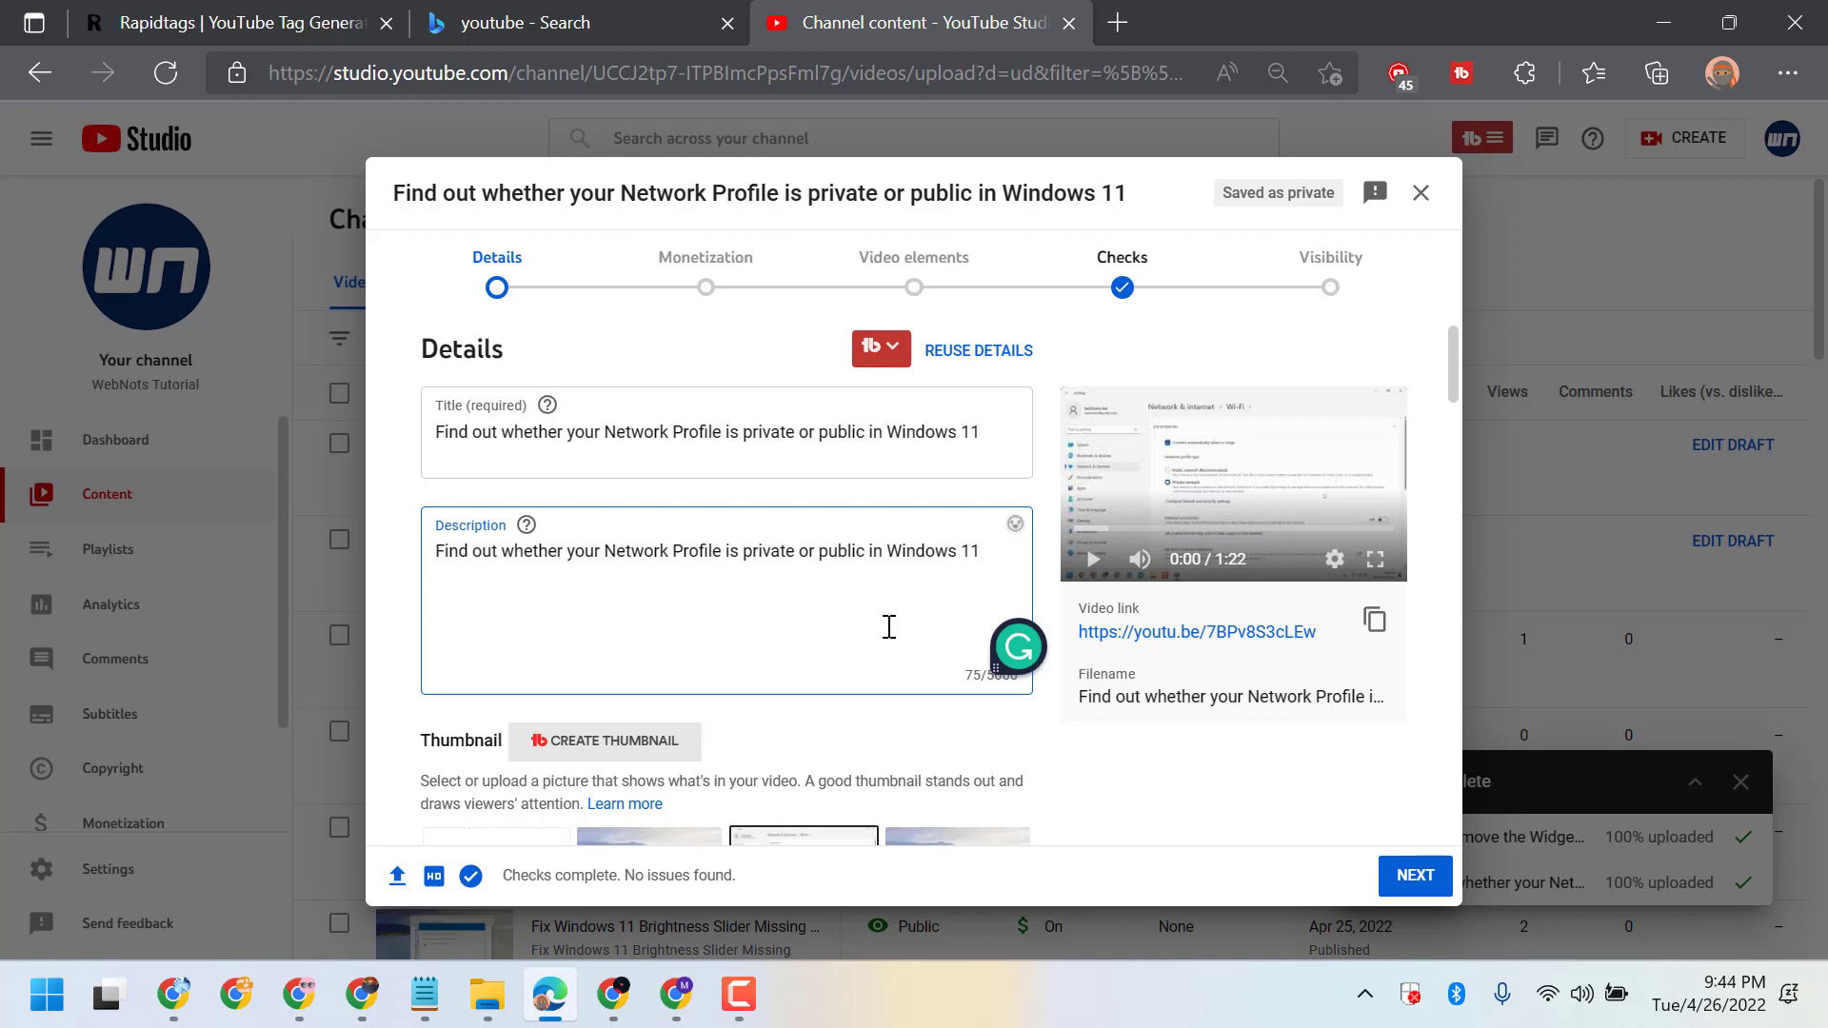
mouse_move(1022, 697)
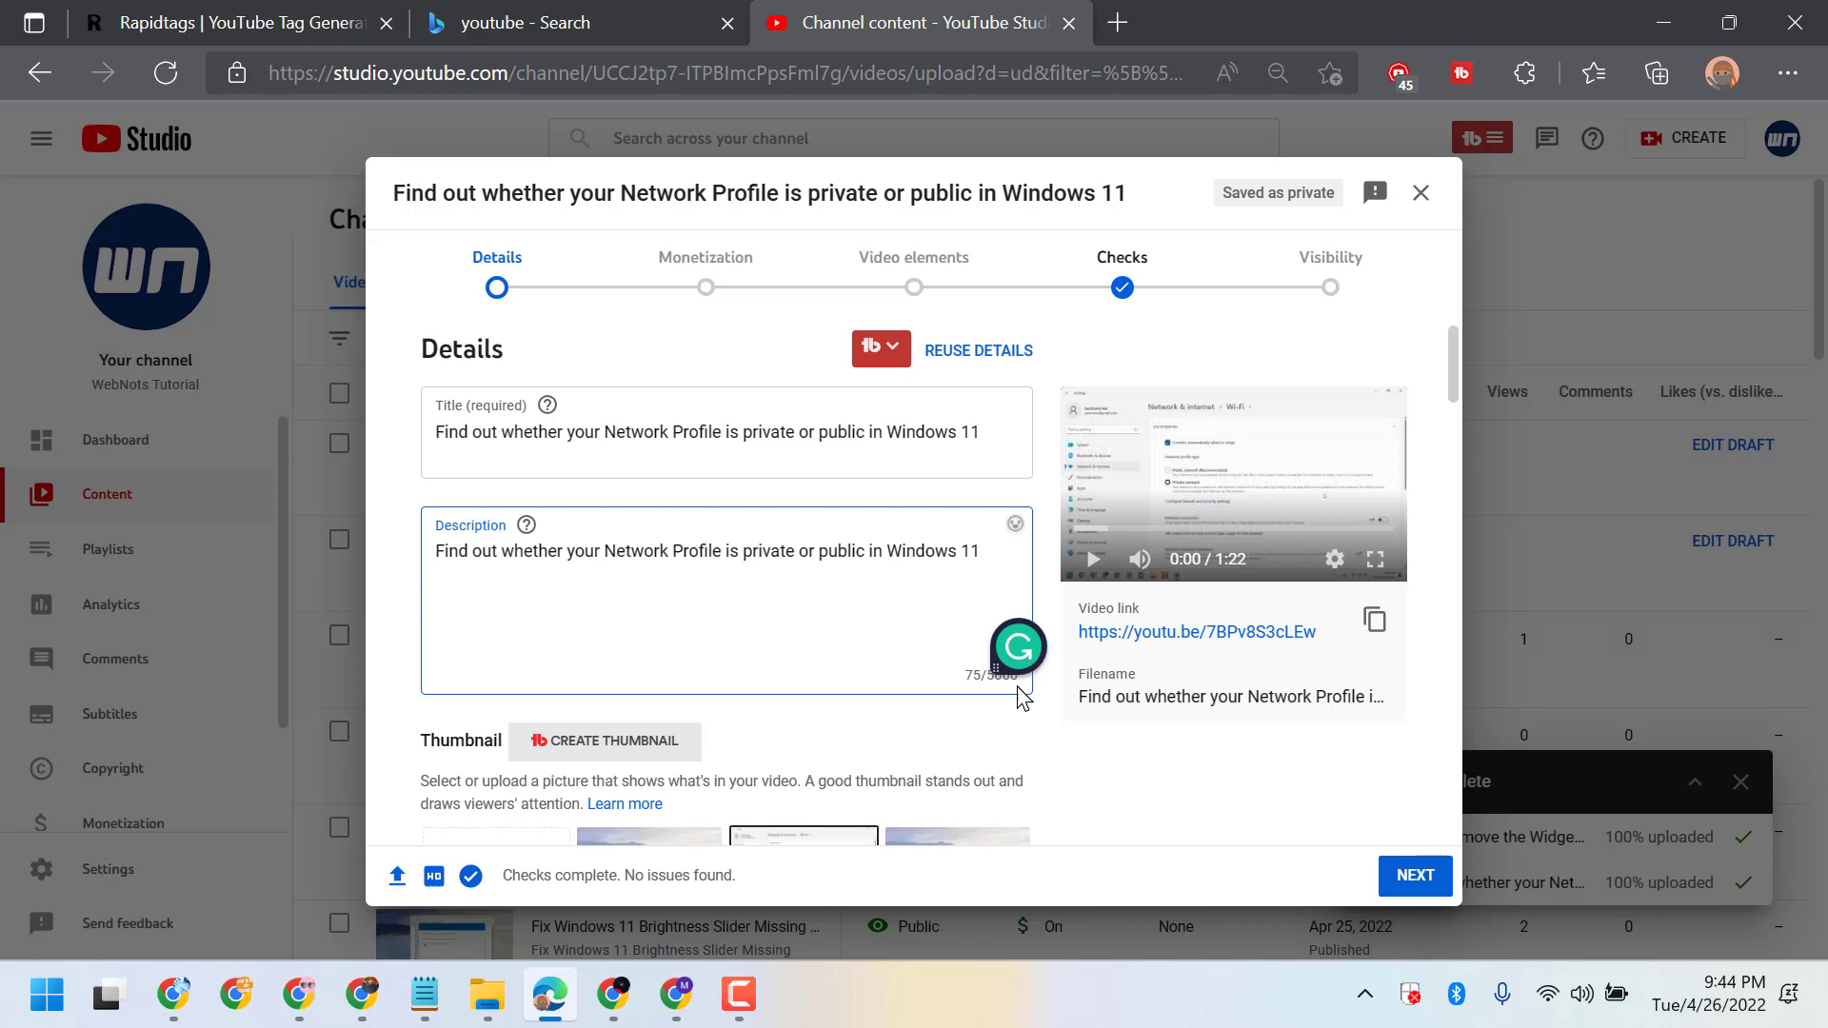
mouse_move(825, 615)
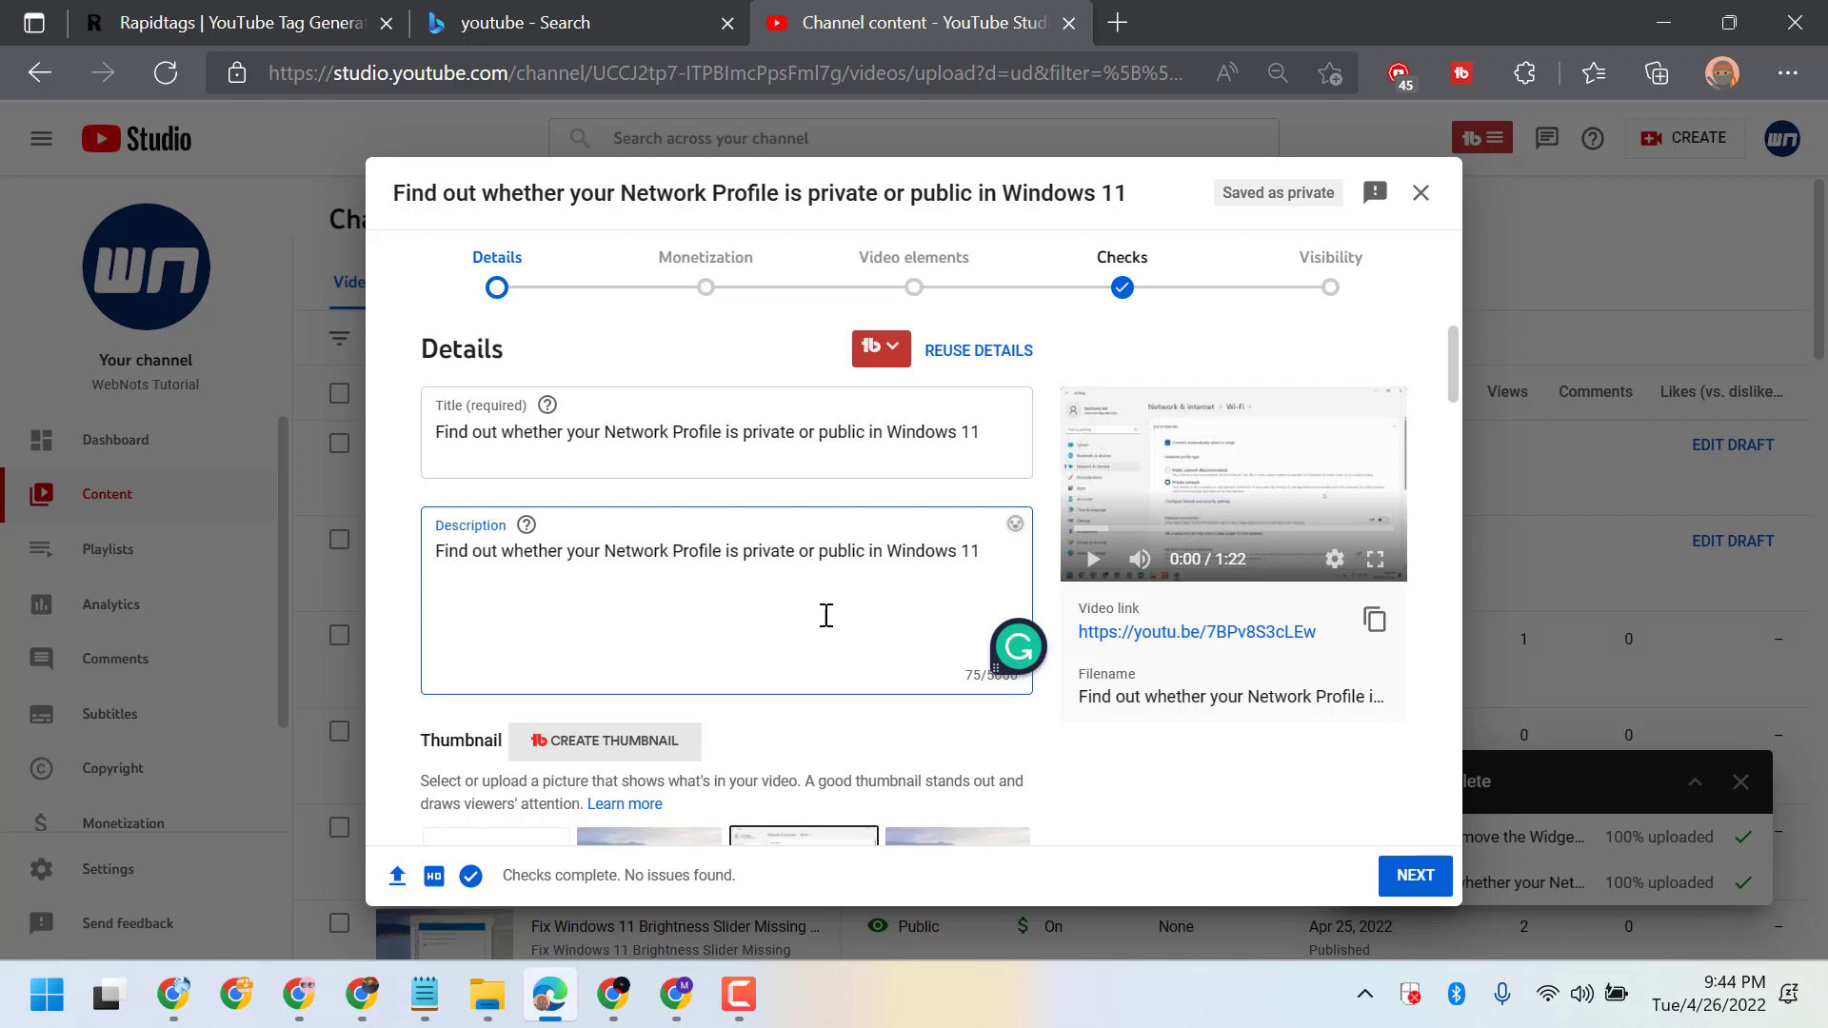
Bring up Grammarly's site options from the gear beside its widget in the description field
type("dd")
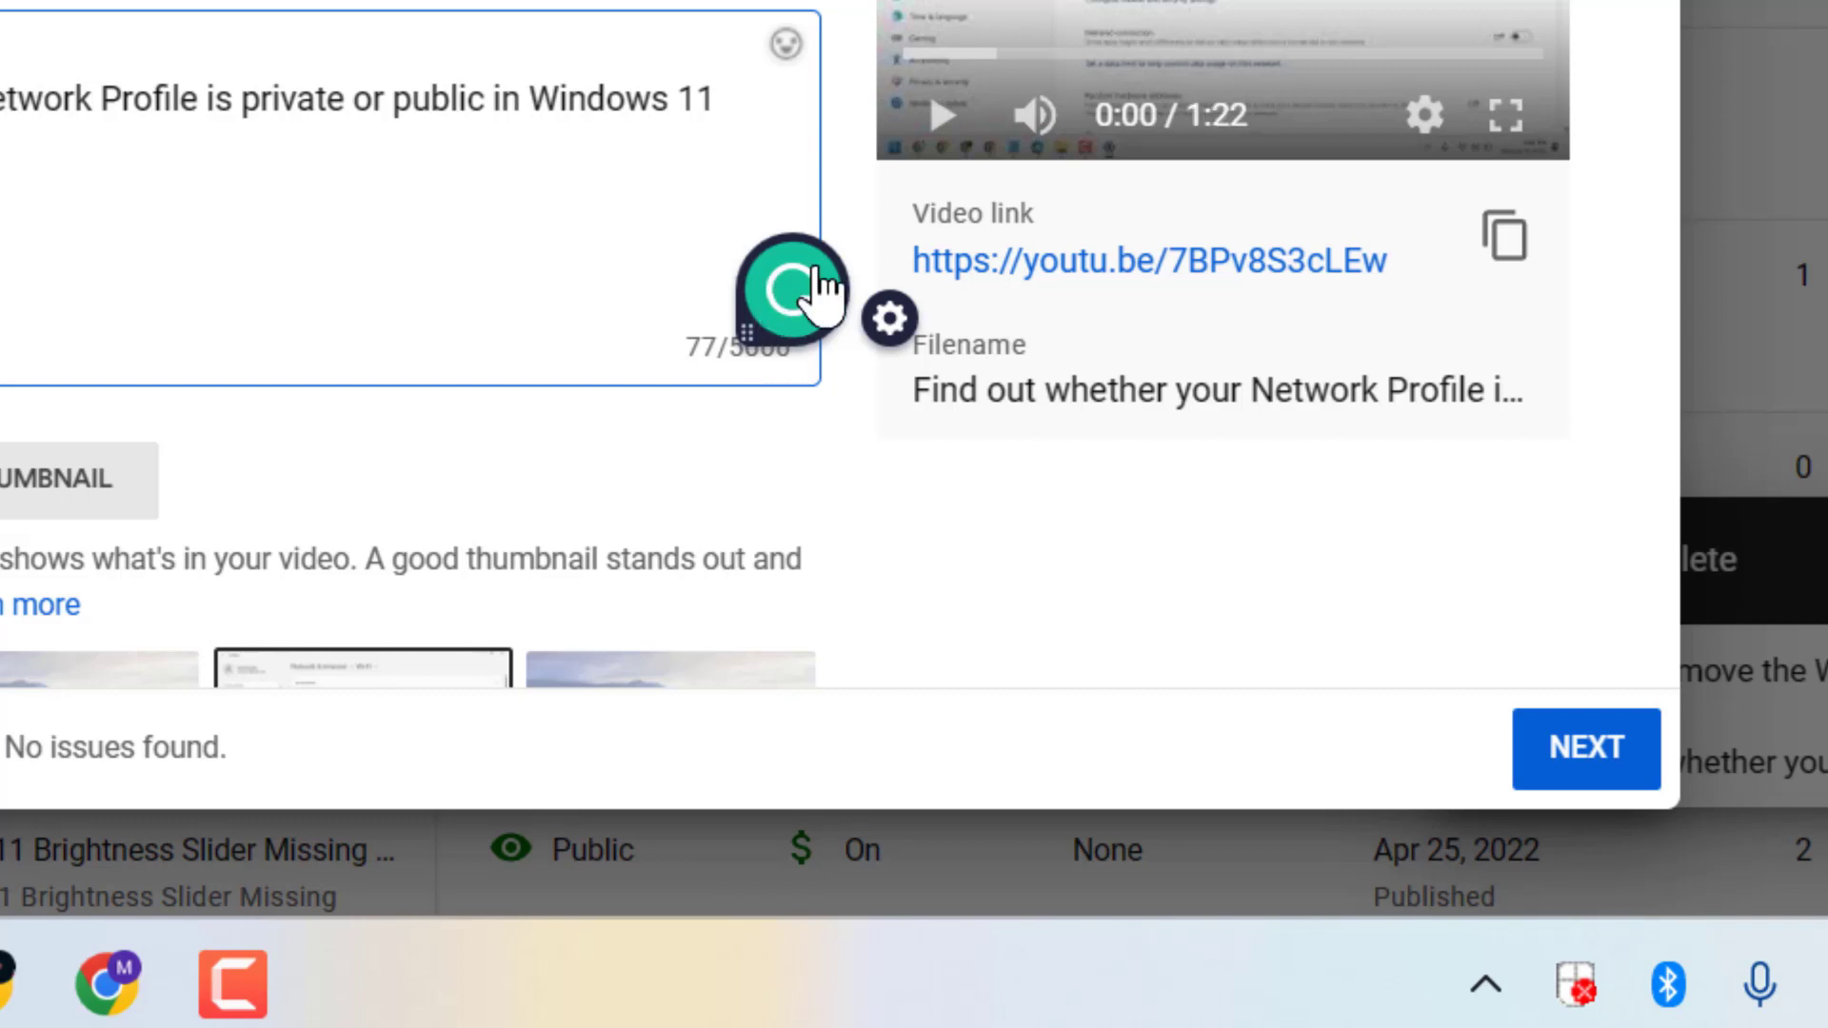
mouse_move(872, 350)
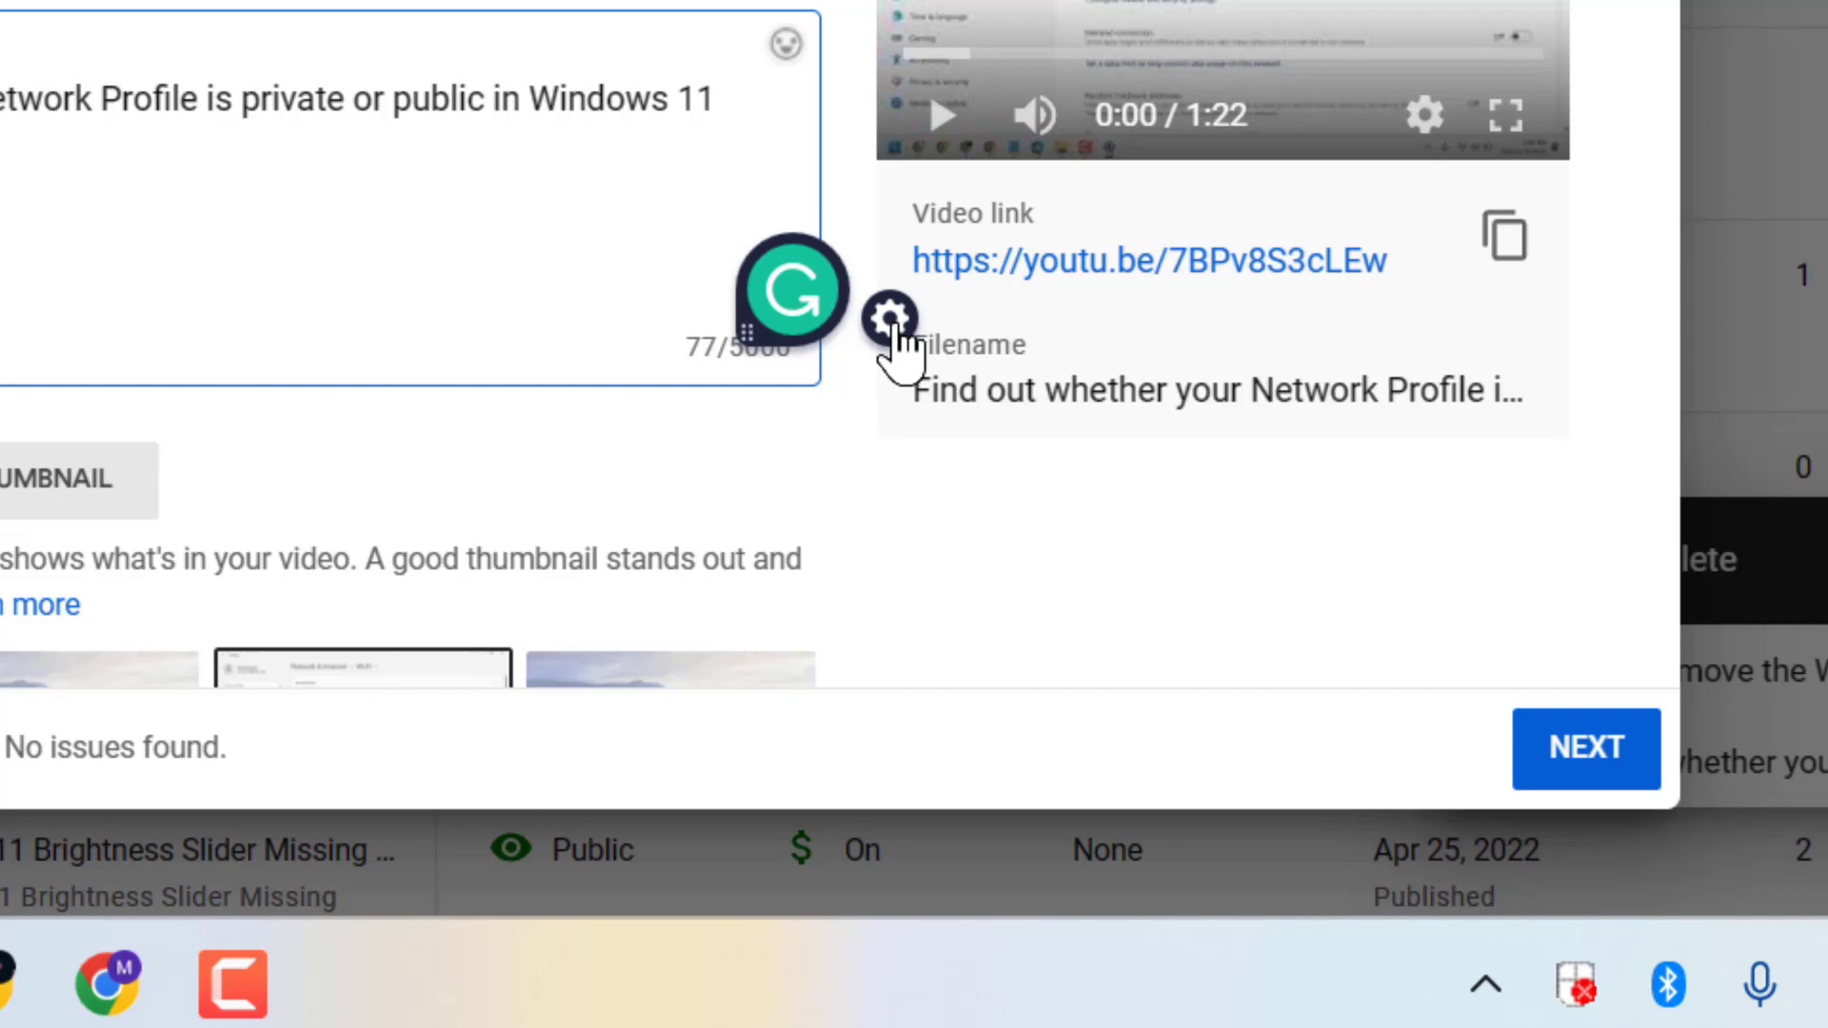
left_click(890, 318)
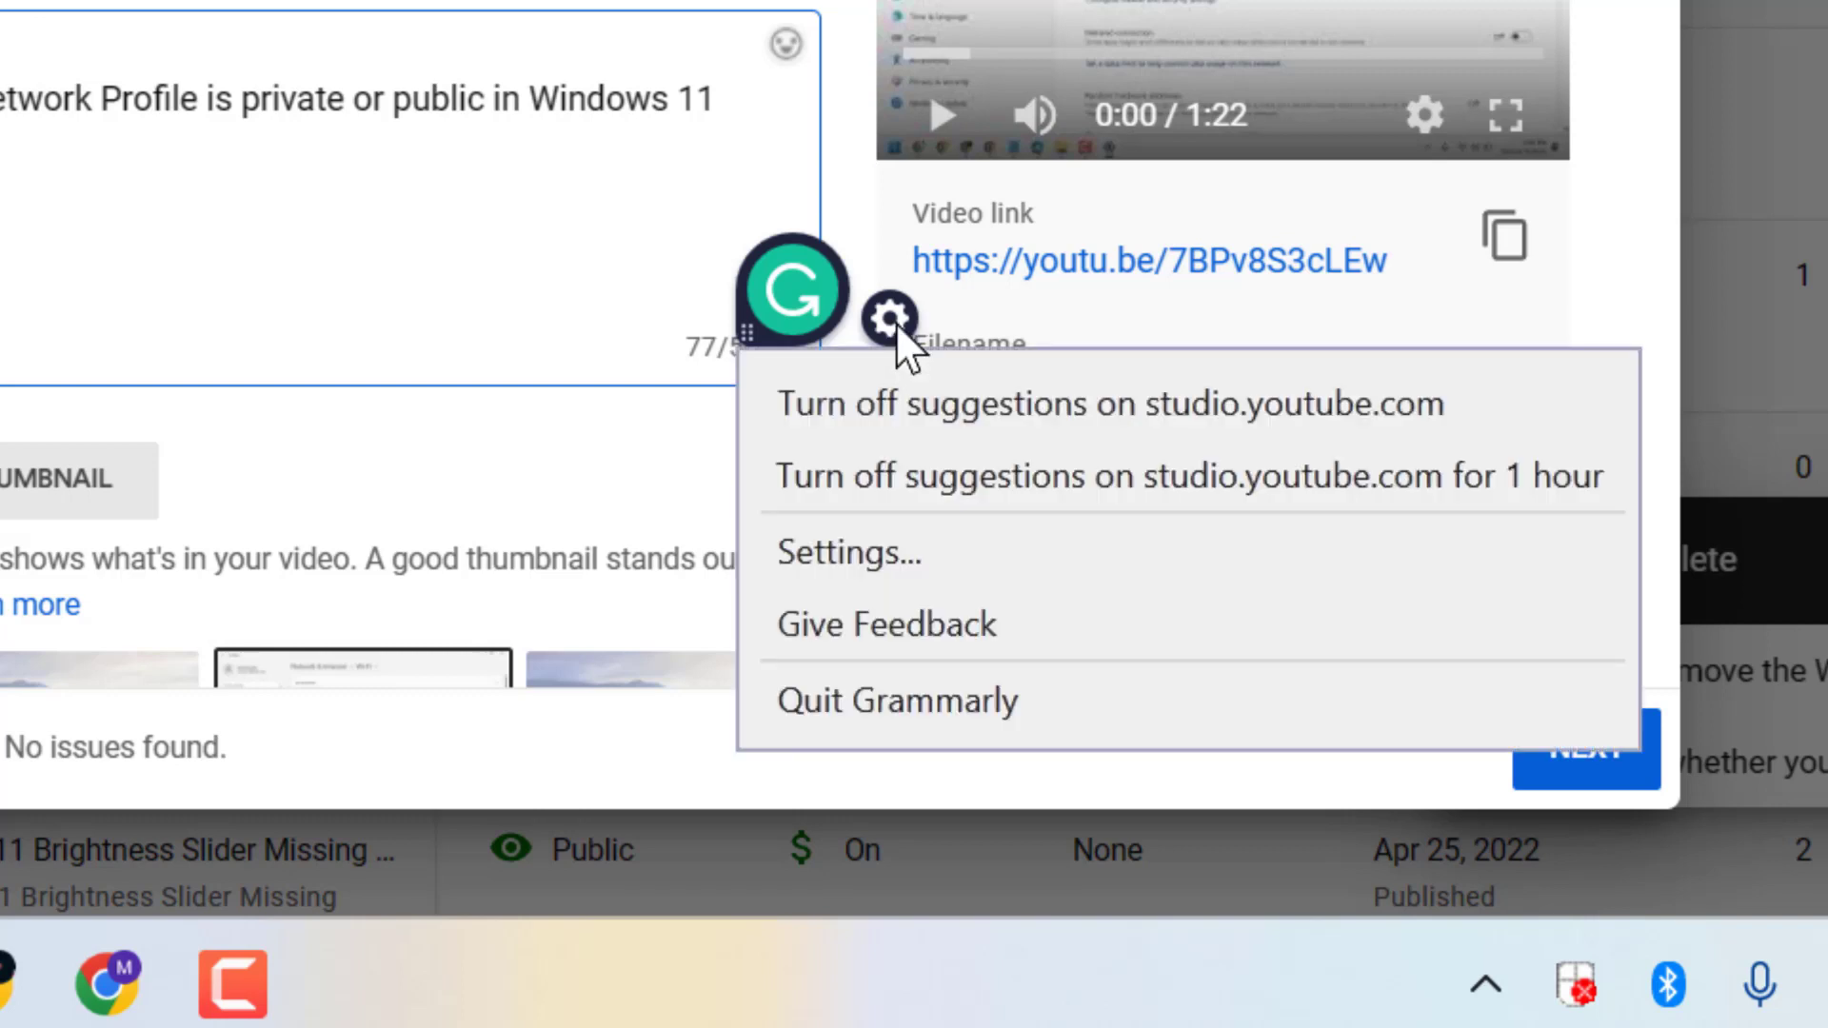
mouse_move(979, 476)
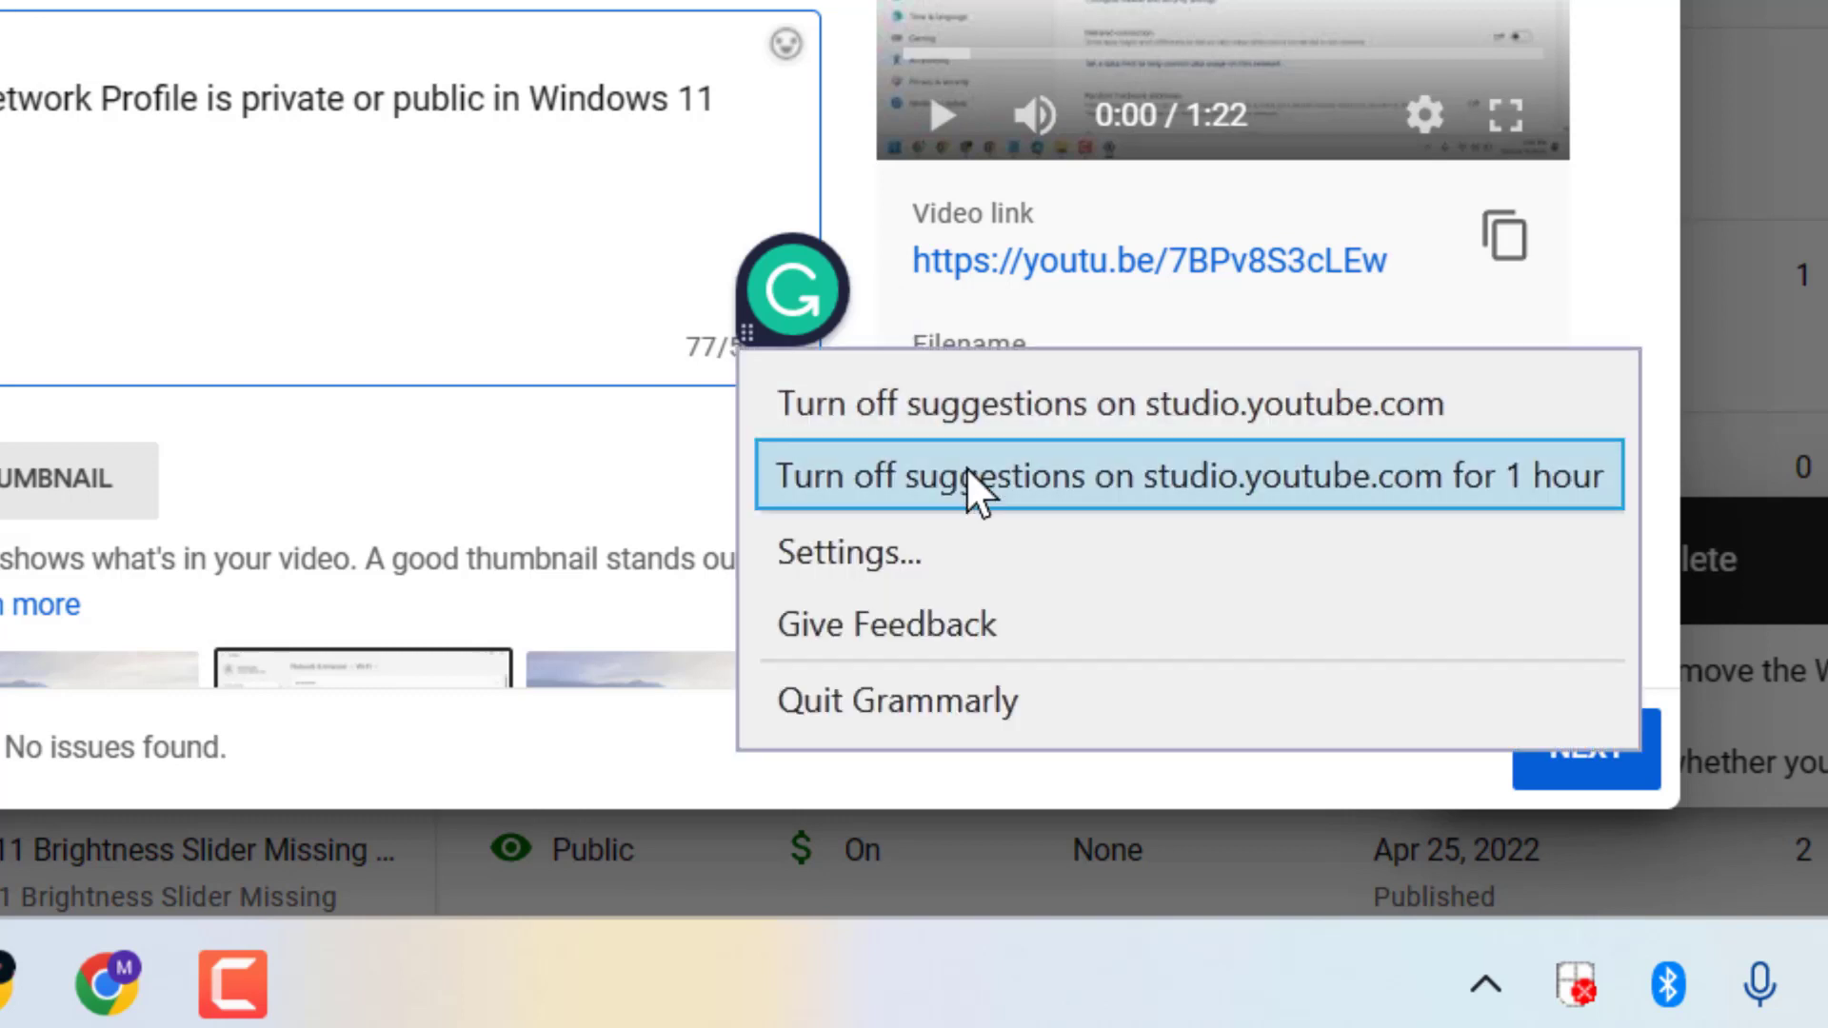
mouse_move(1119, 404)
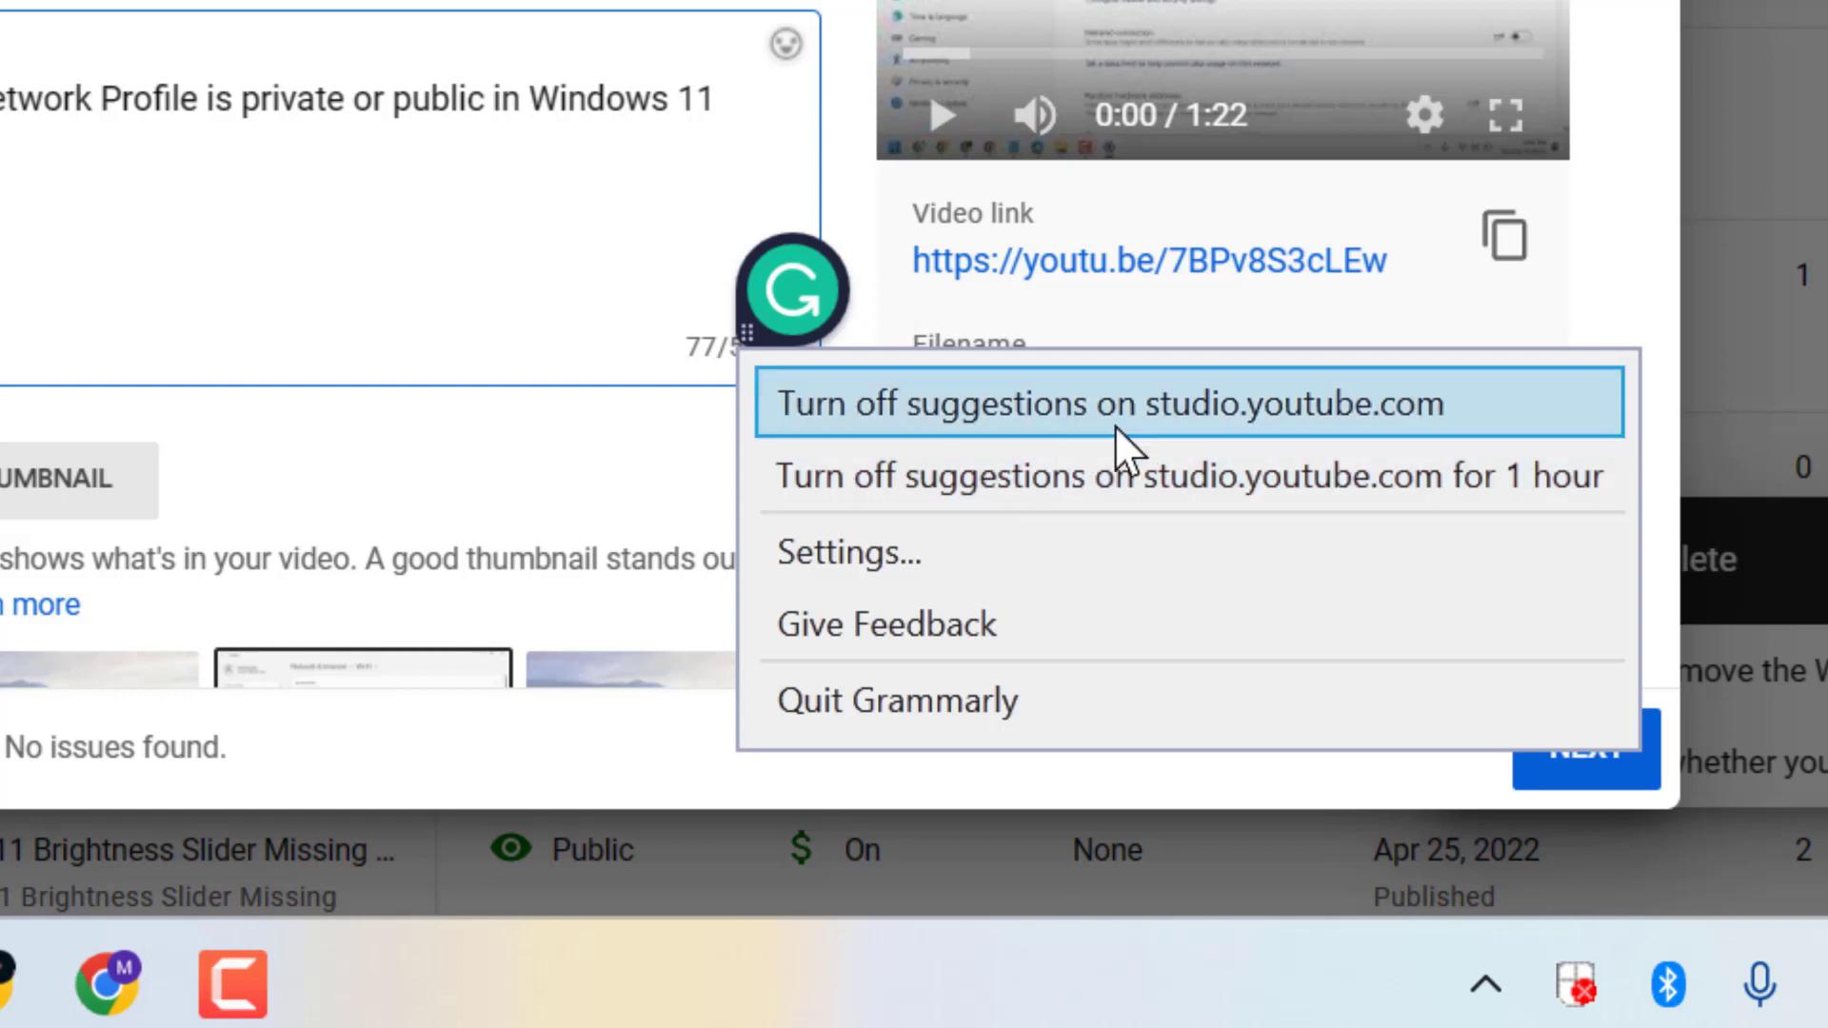
mouse_move(1226, 429)
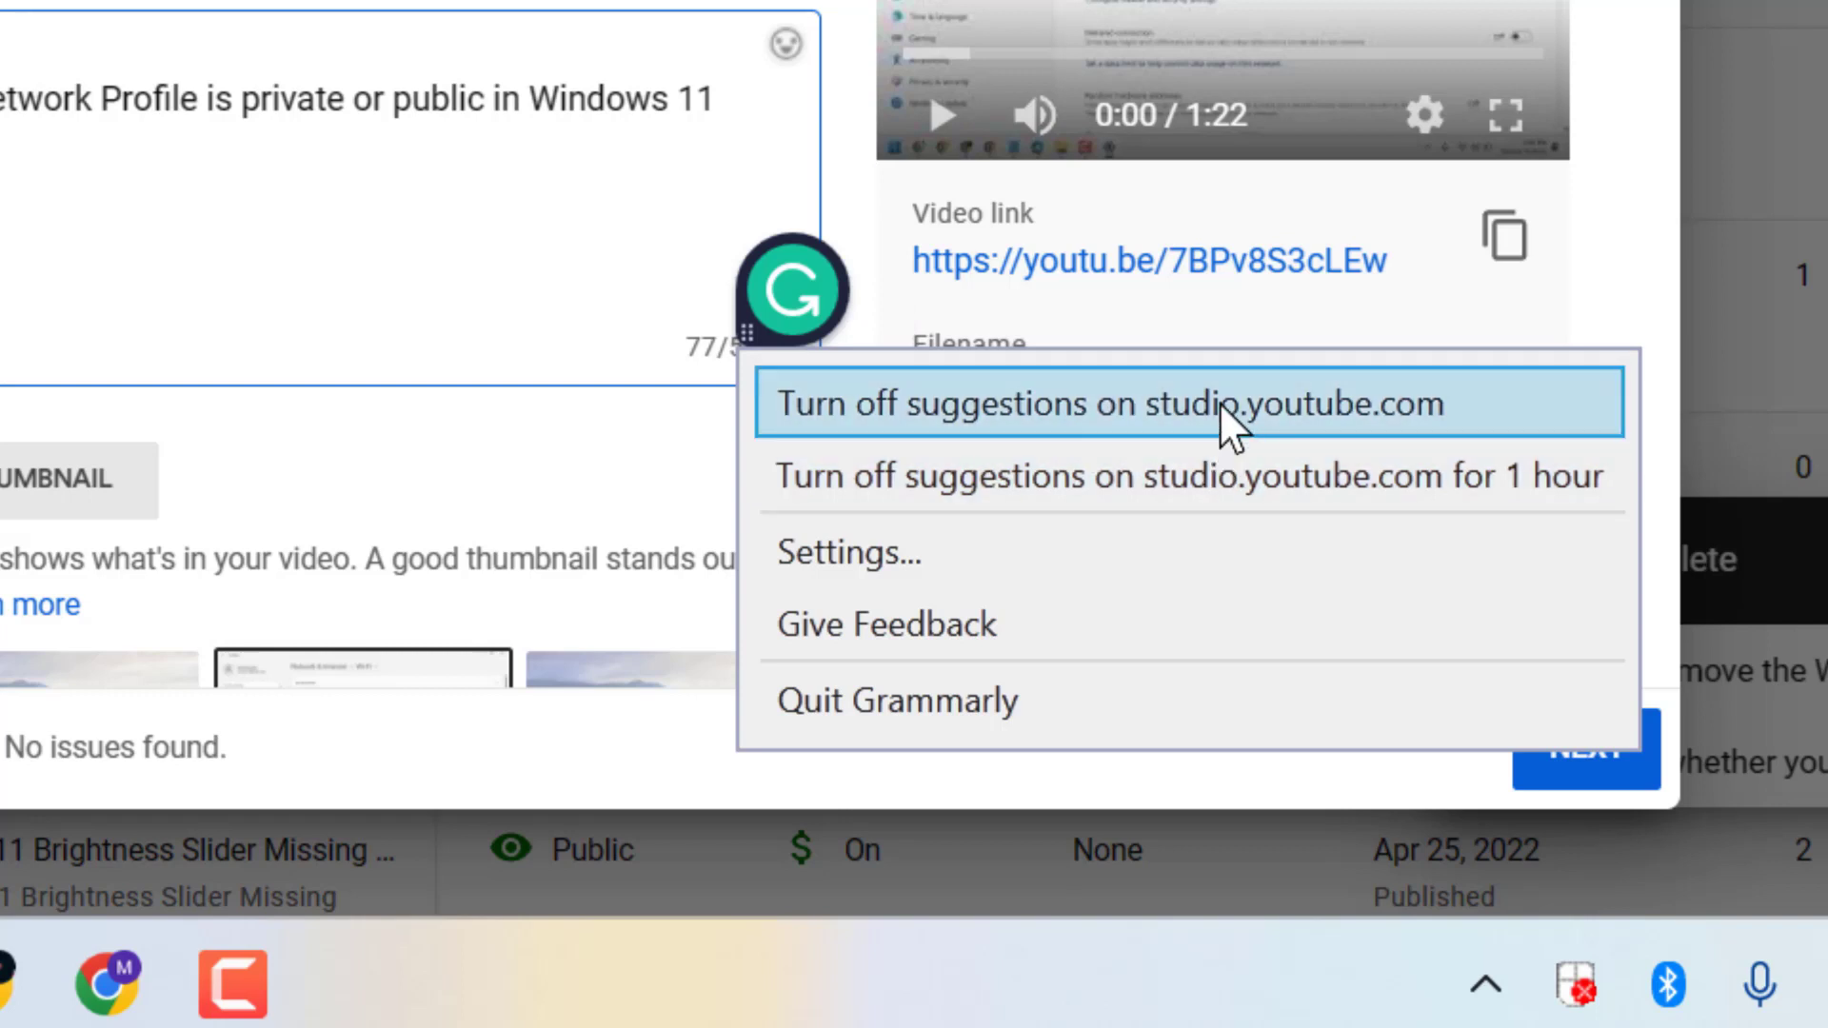
mouse_move(1154, 474)
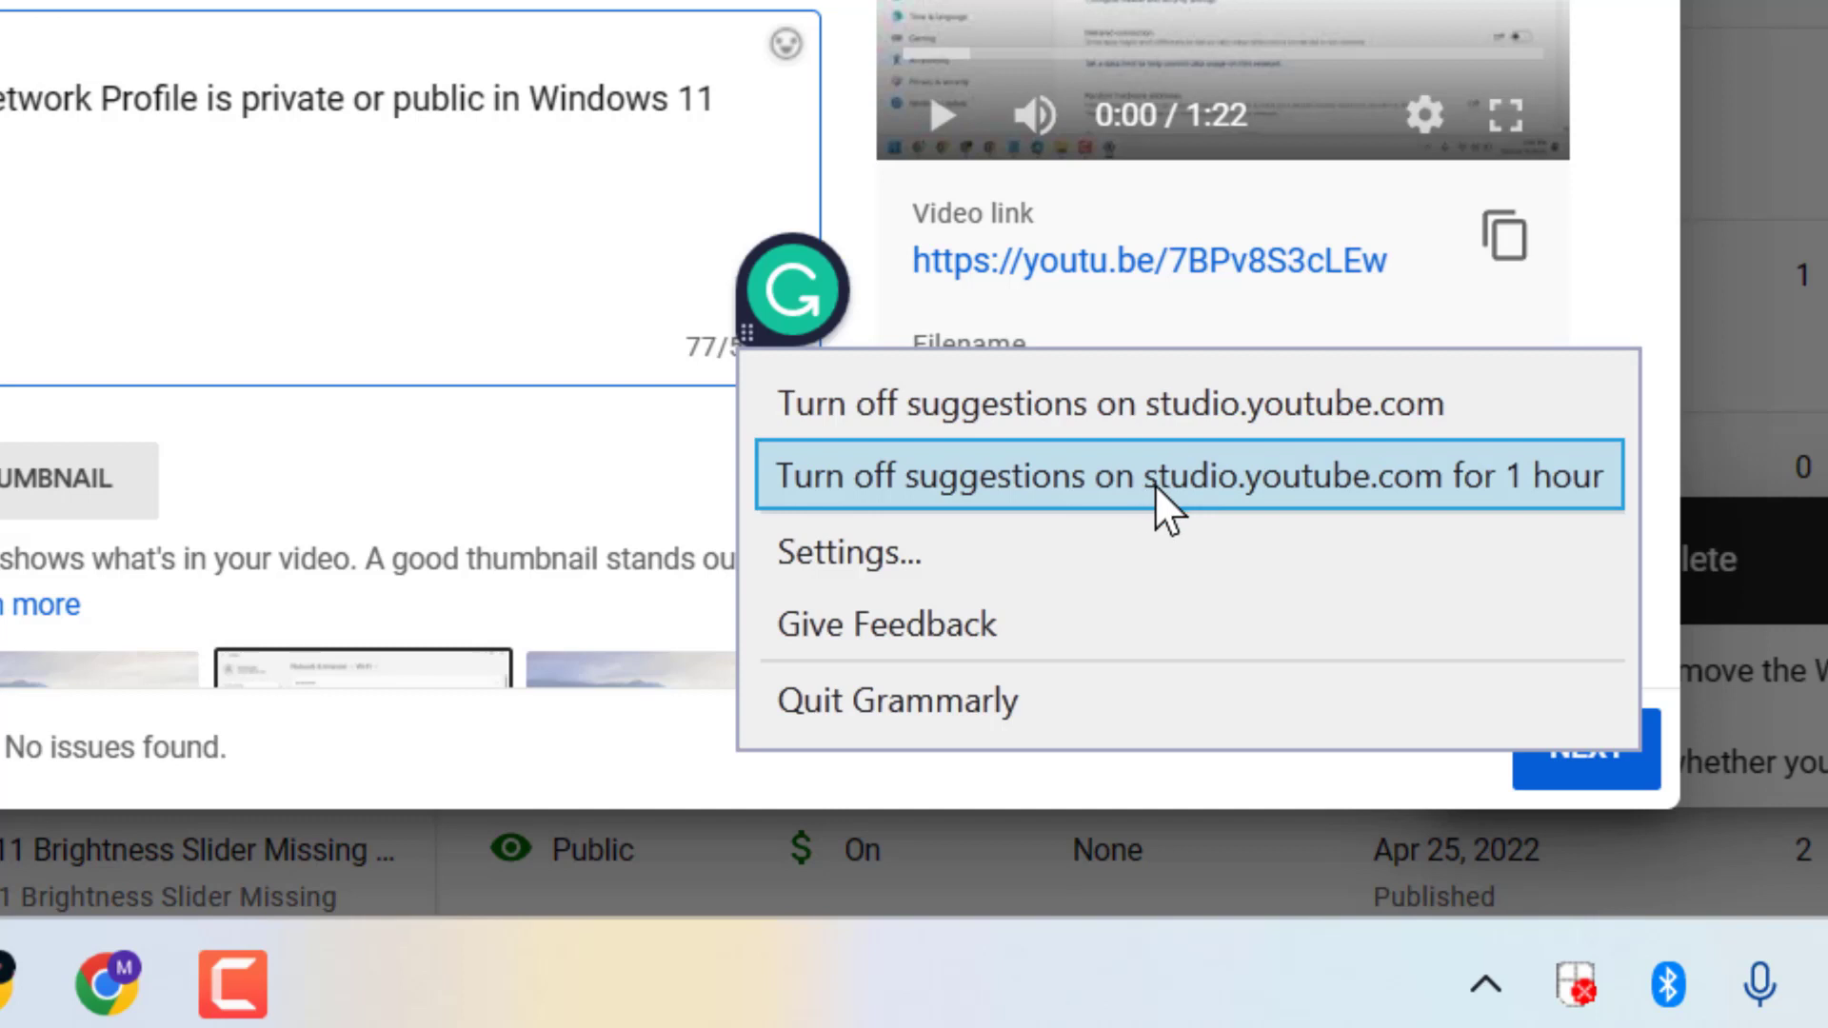
mouse_move(1388, 526)
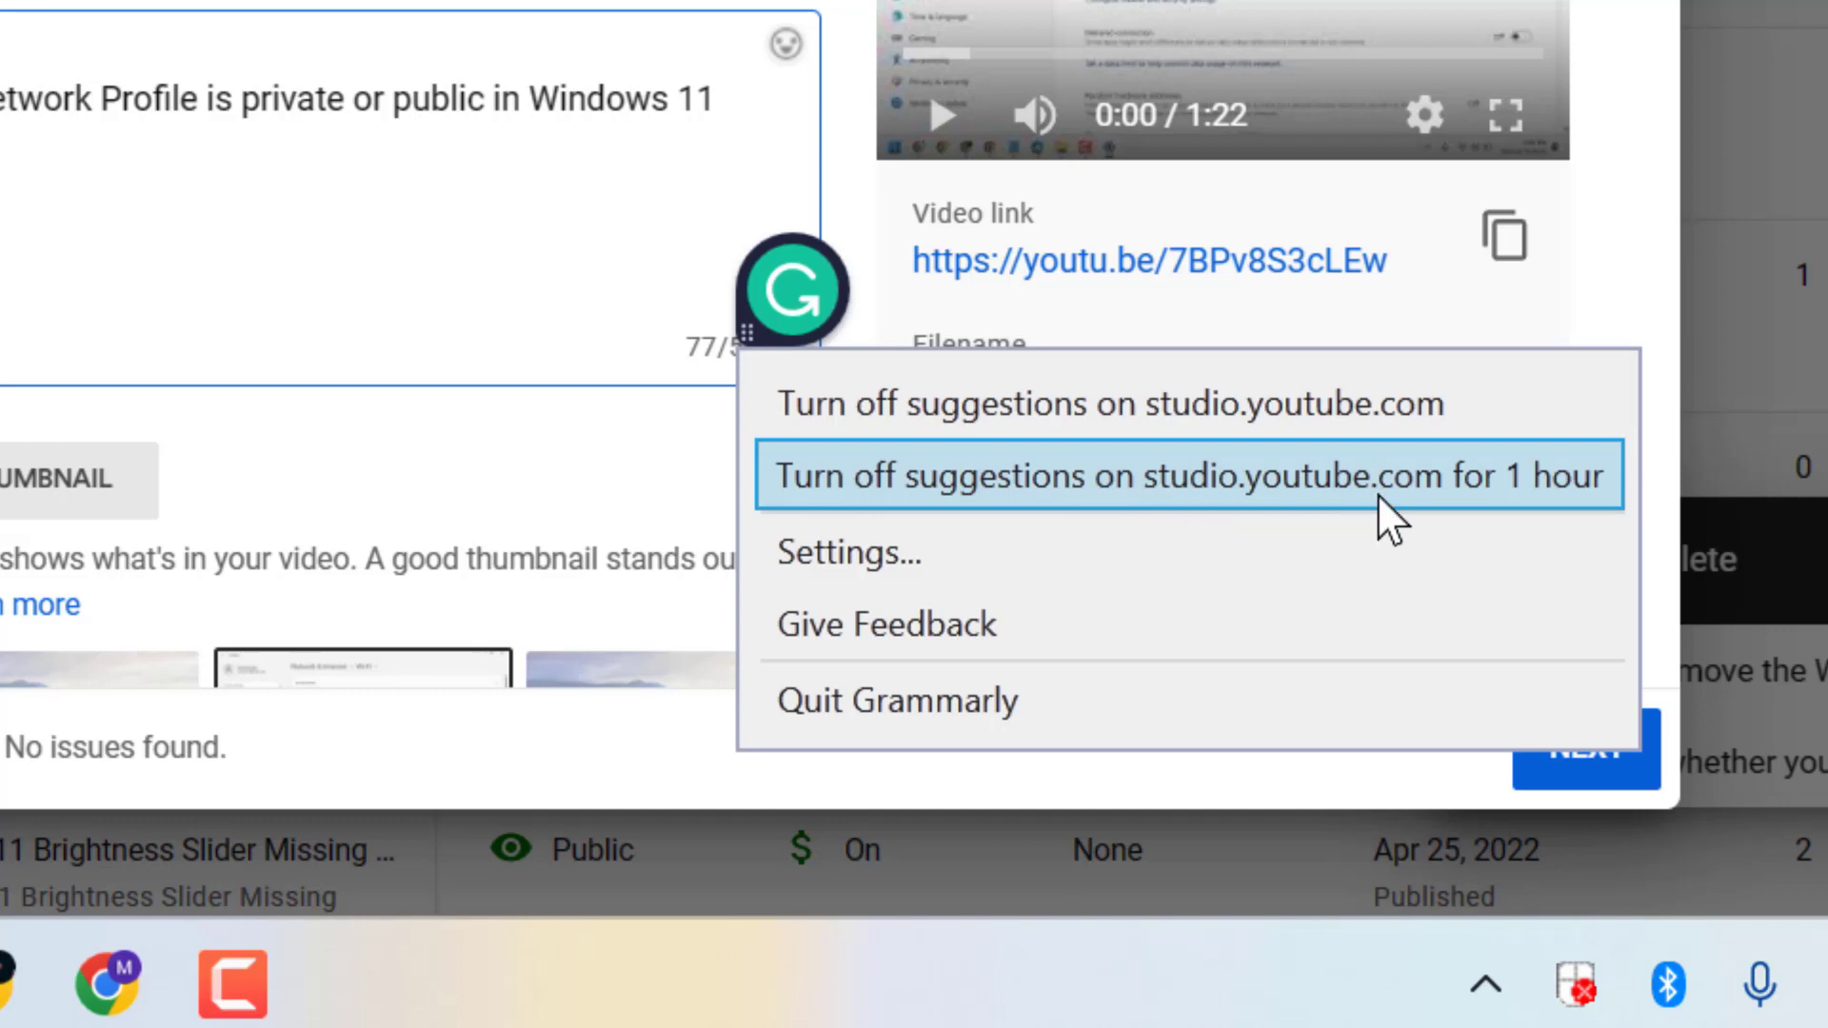
mouse_move(945, 676)
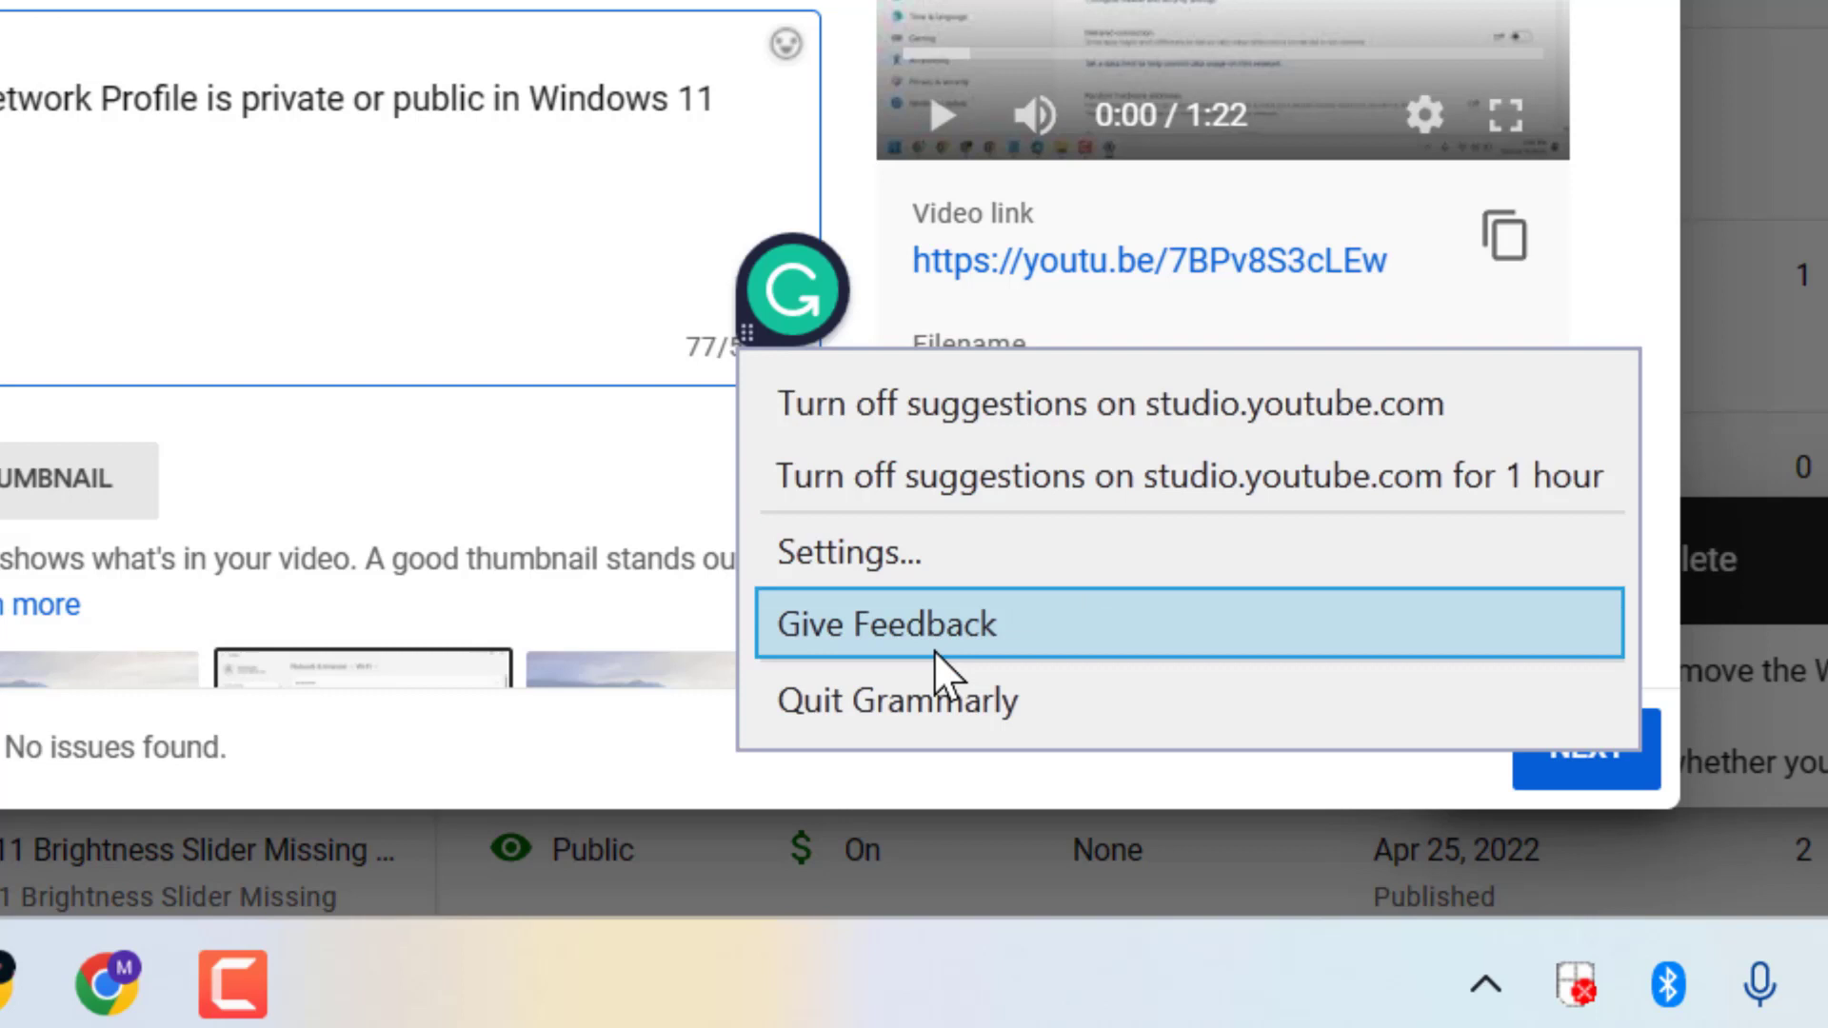
mouse_move(956, 699)
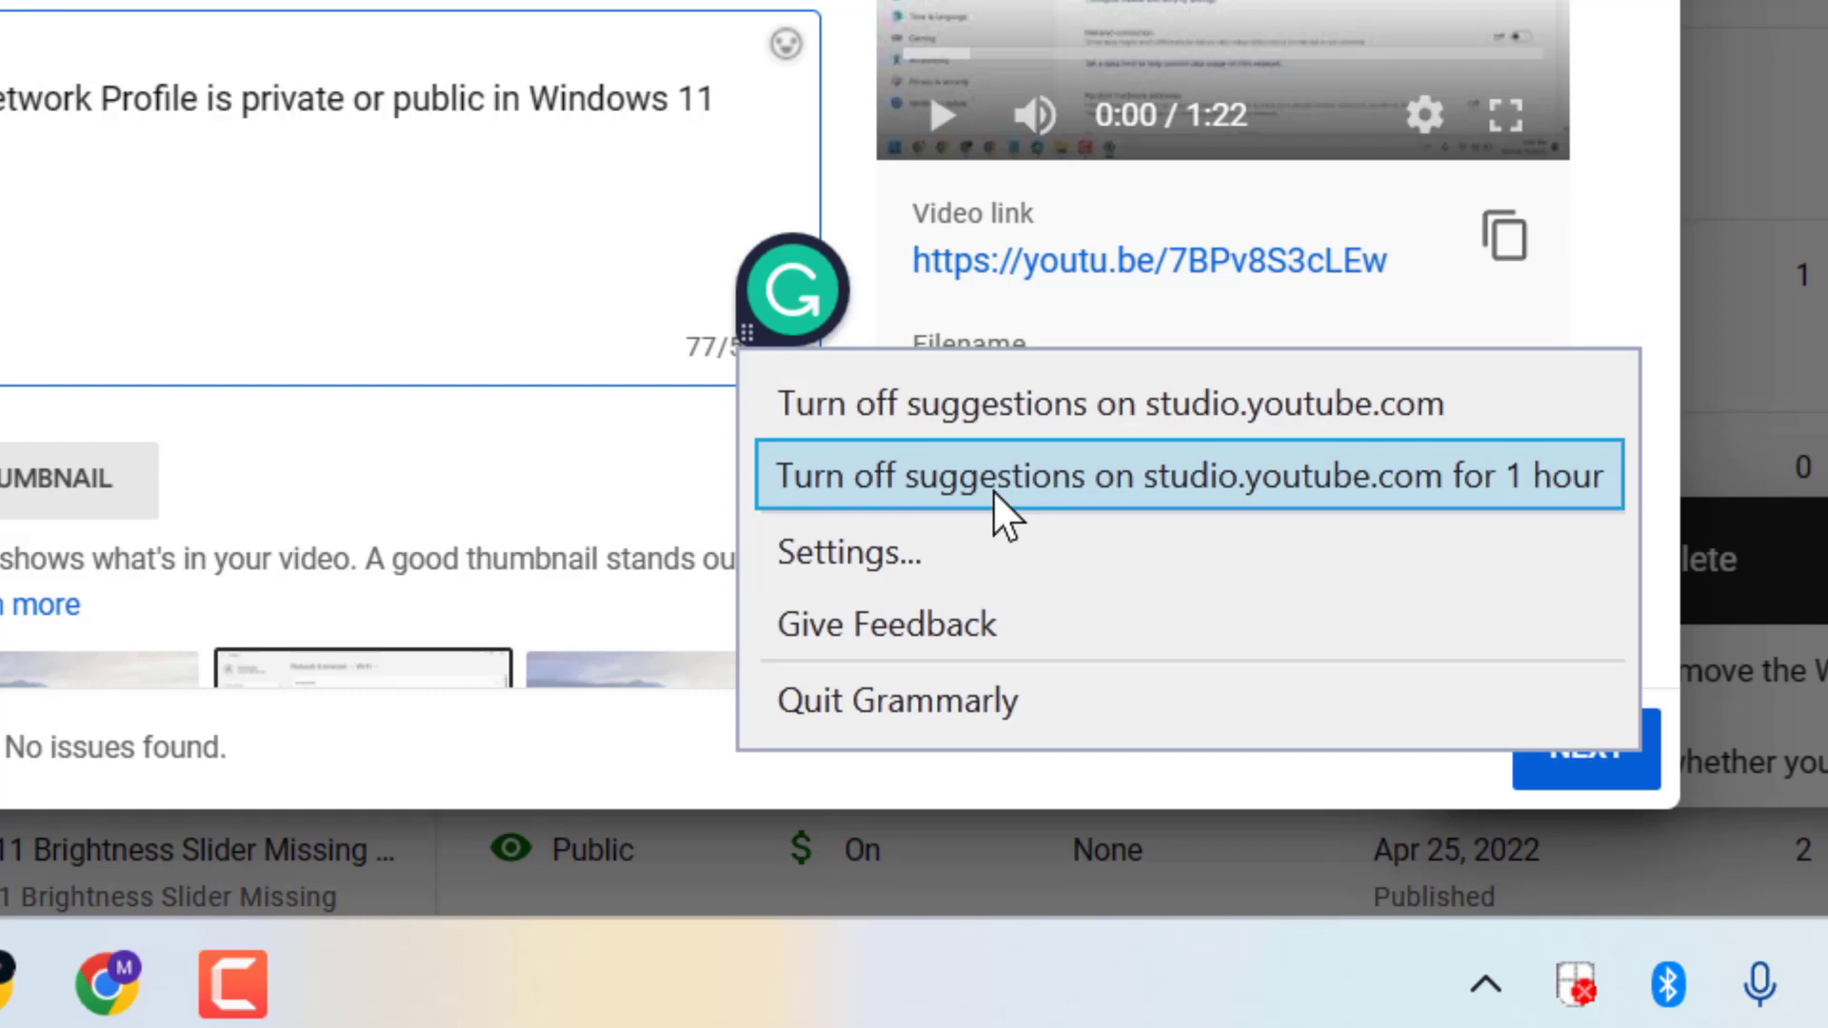
mouse_move(1009, 413)
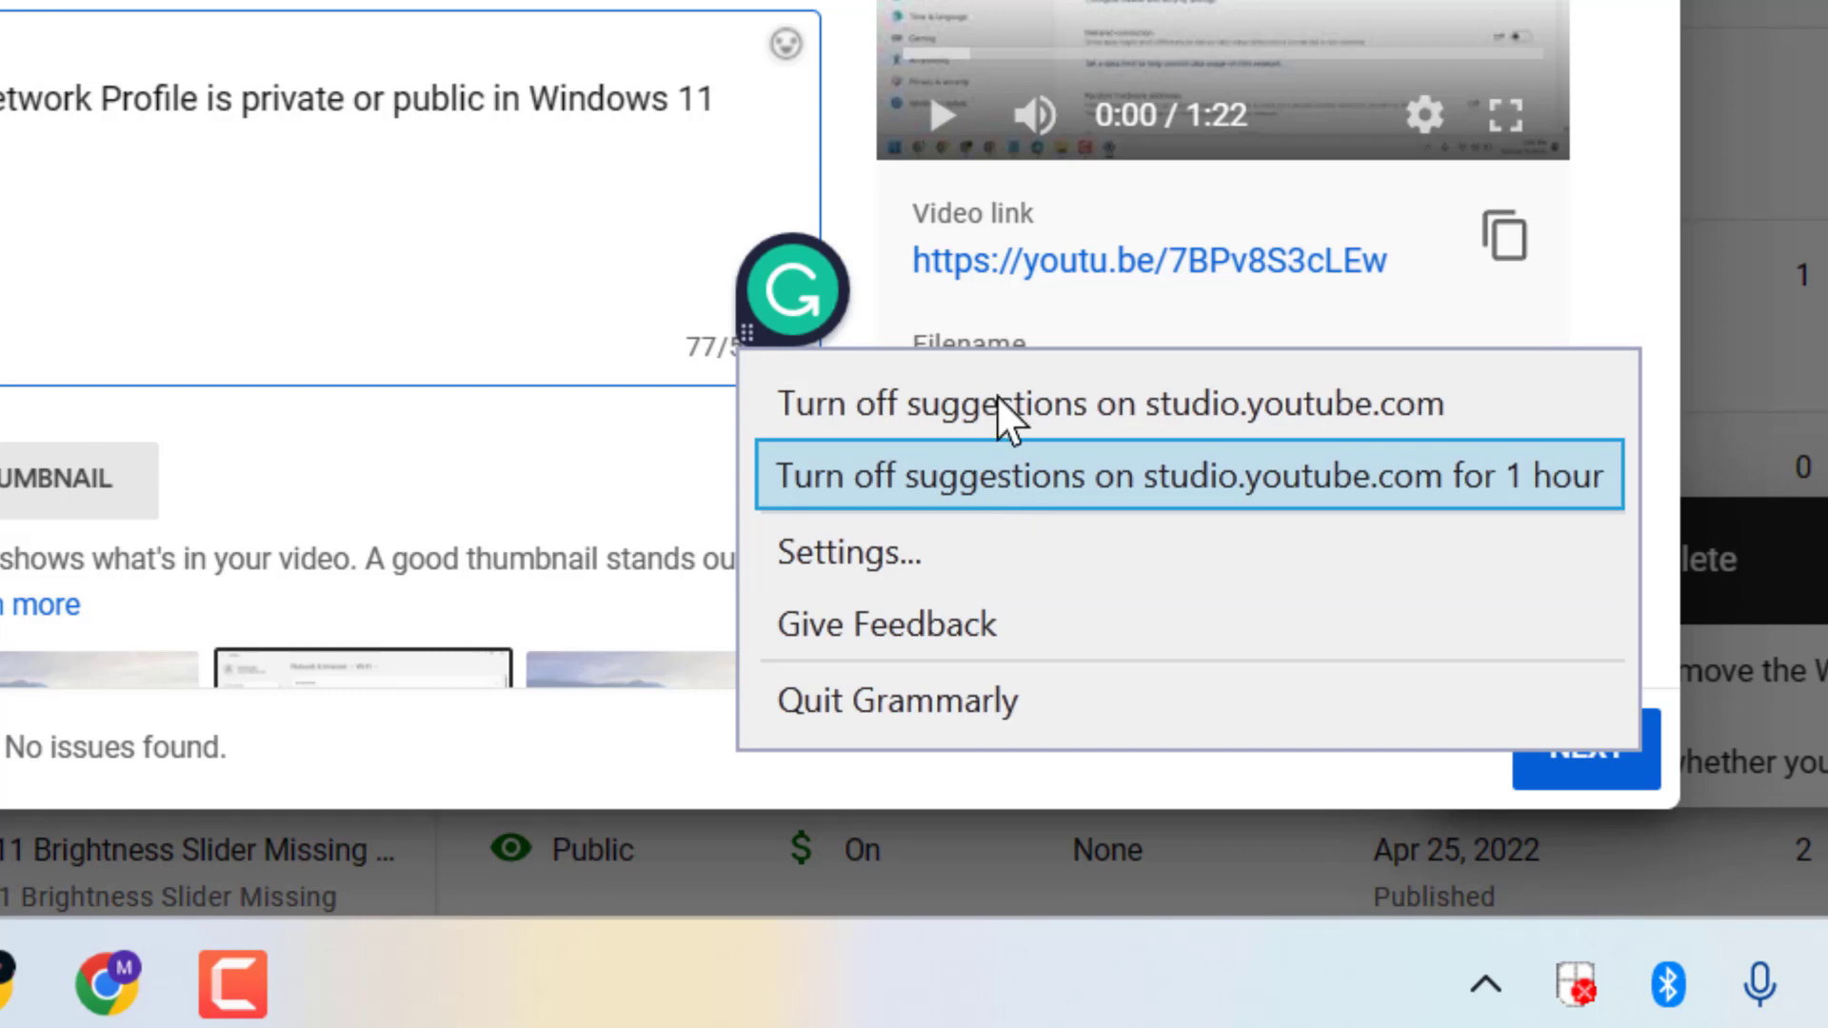
mouse_move(1008, 404)
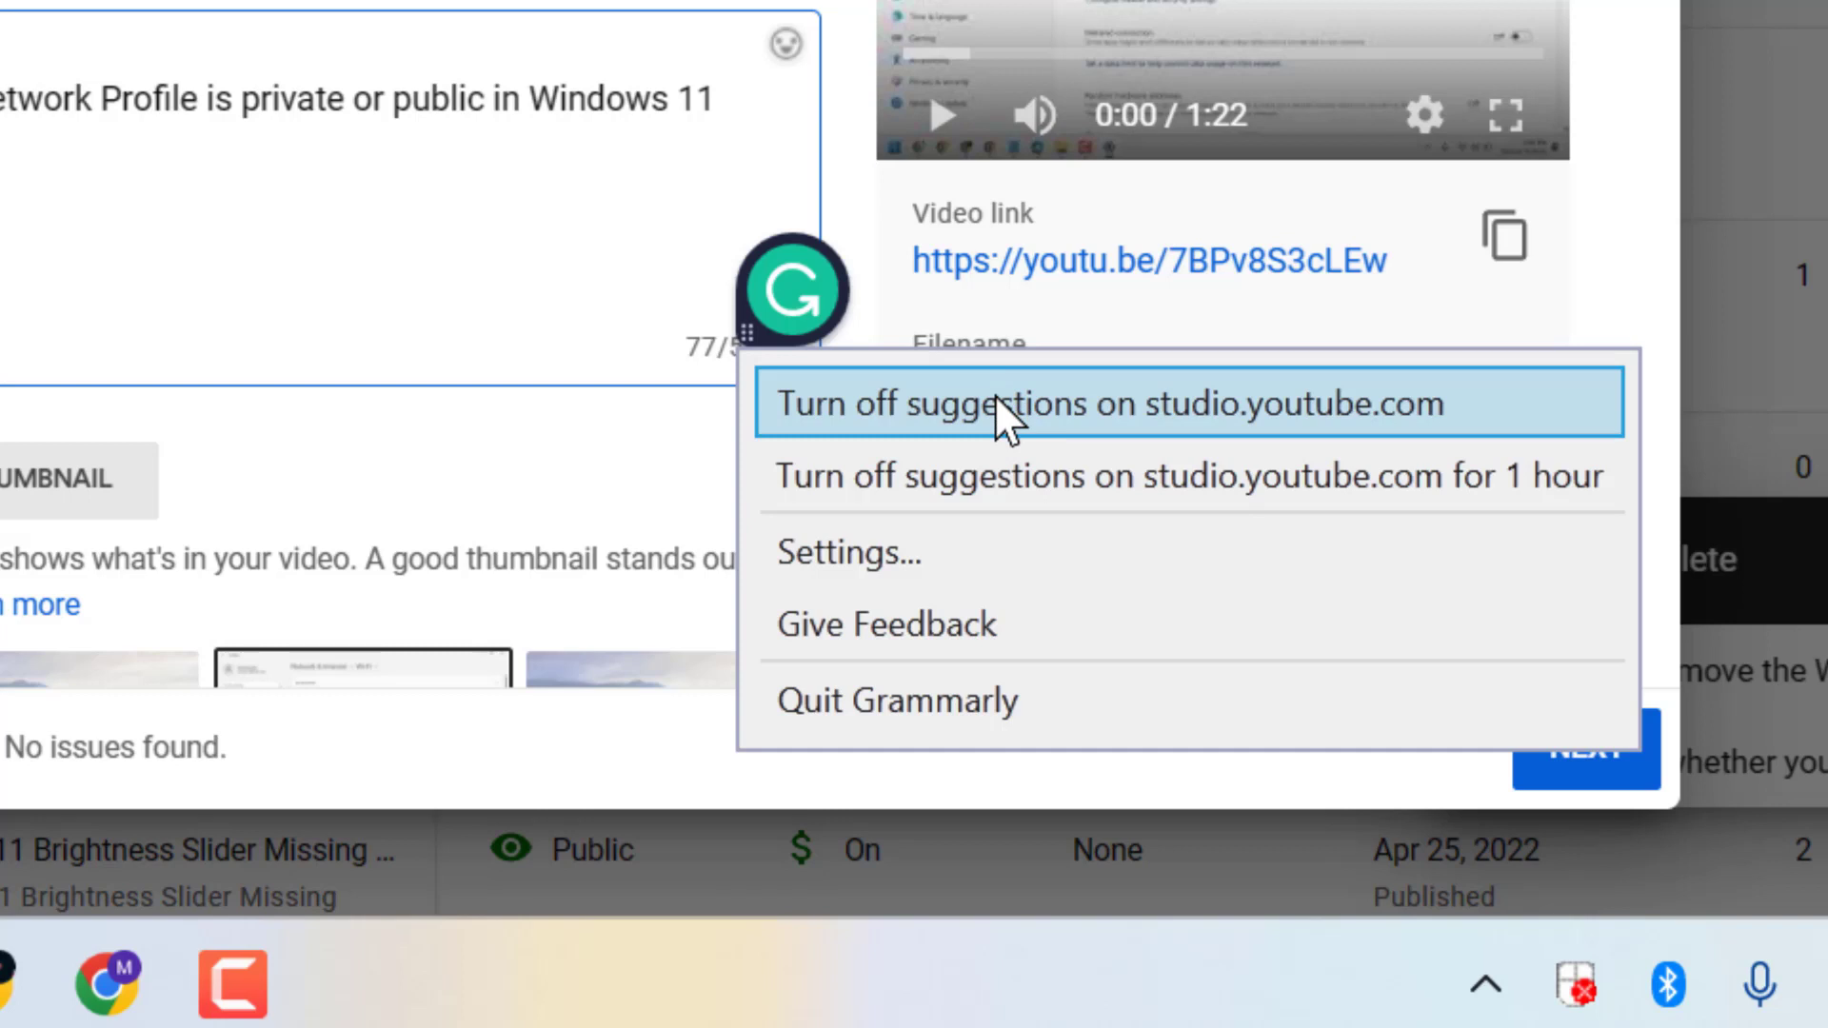
mouse_move(907, 718)
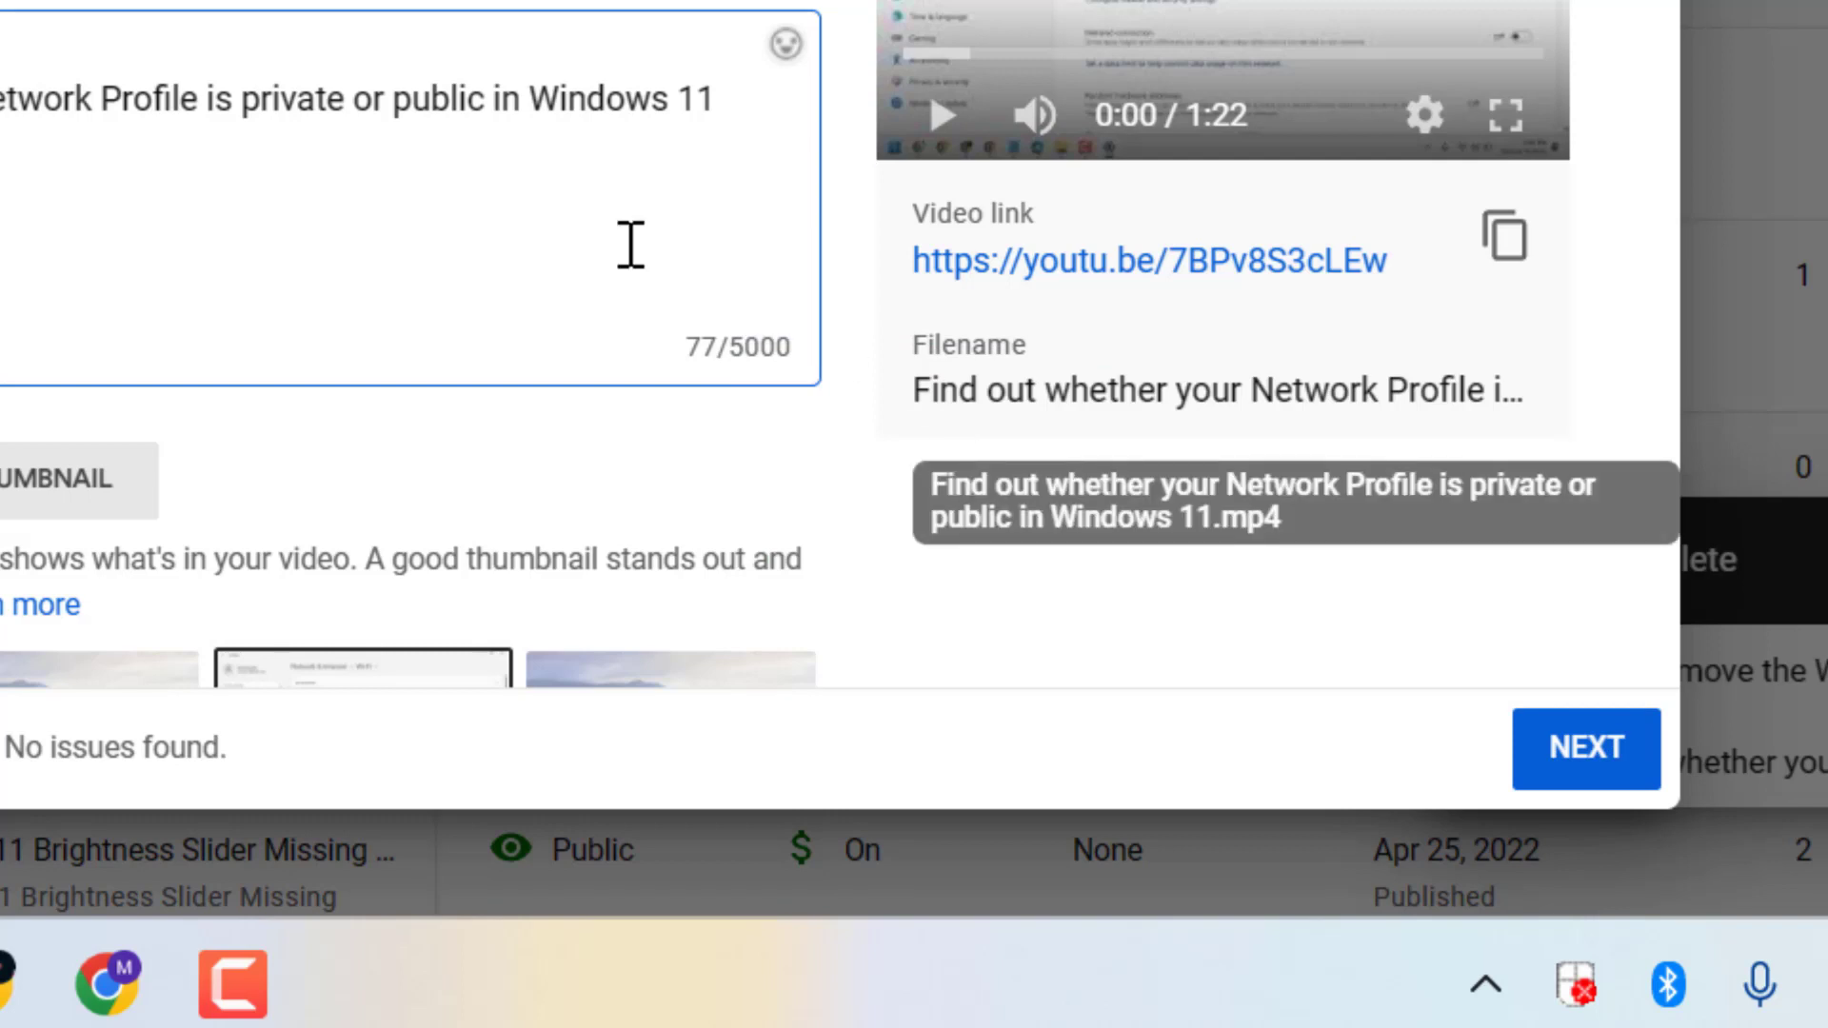
mouse_move(463, 248)
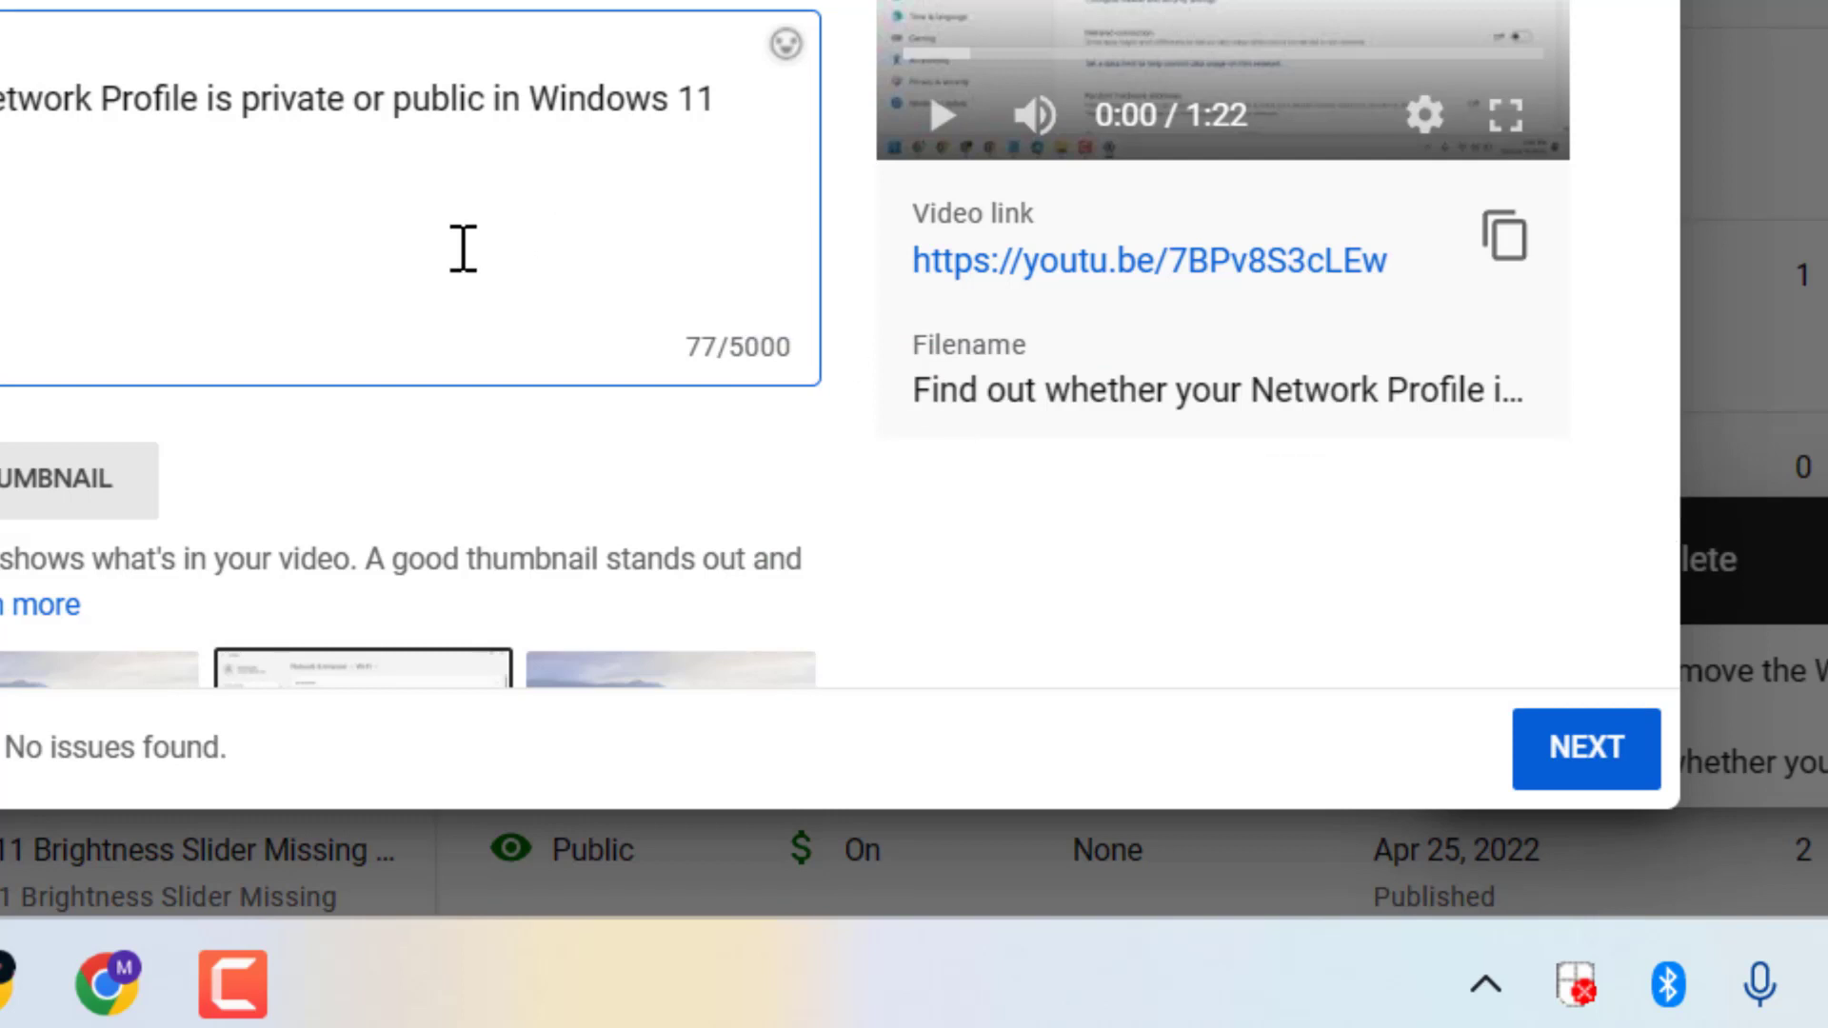